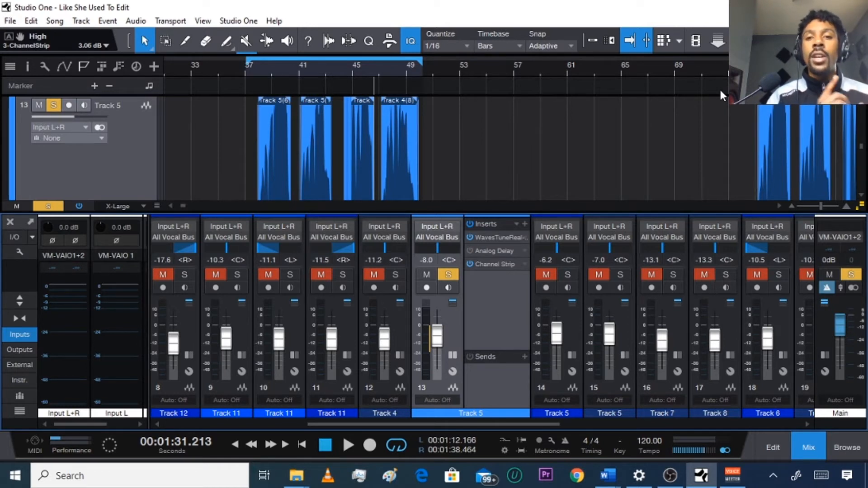
mouse_move(496, 237)
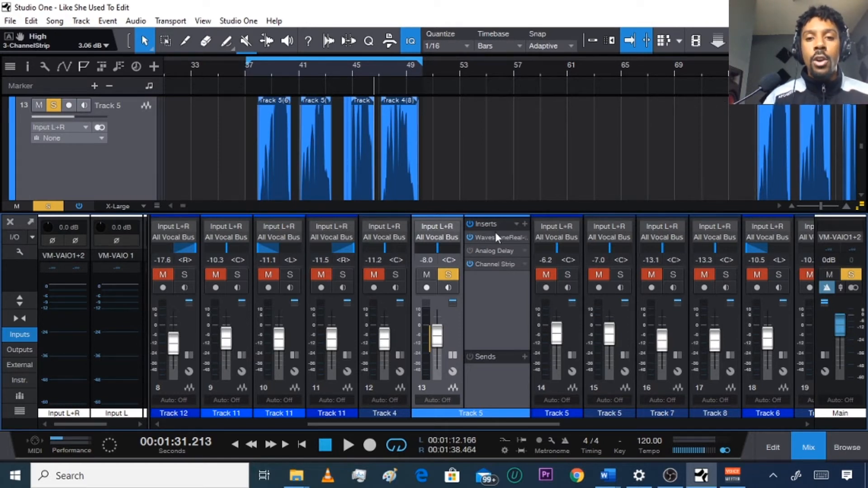
mouse_move(482, 255)
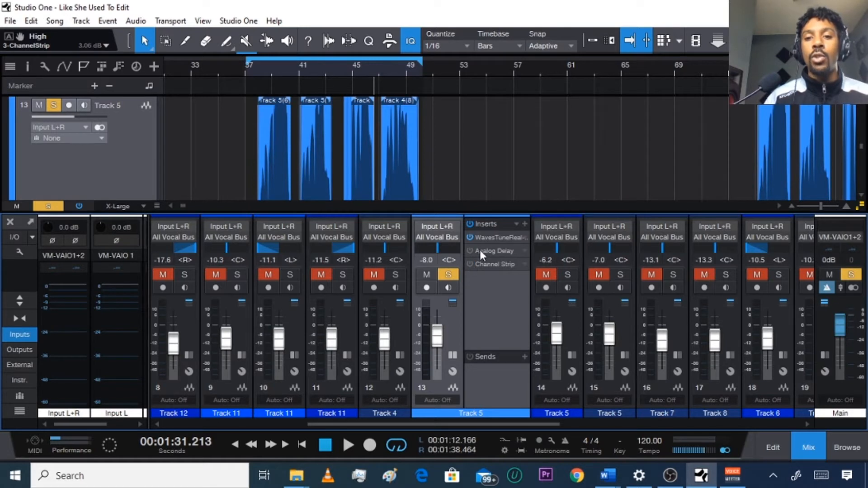
mouse_move(501, 238)
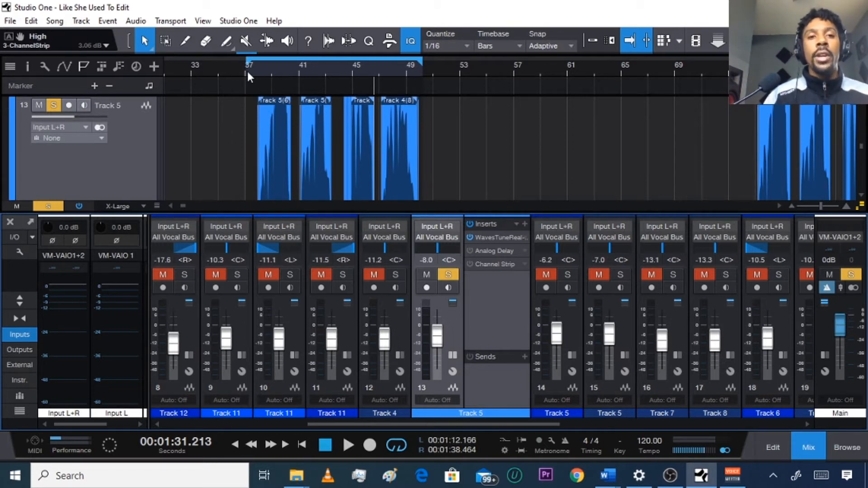
Show the effects browser and scroll the PreSonus list down to Channel Strip
click(349, 445)
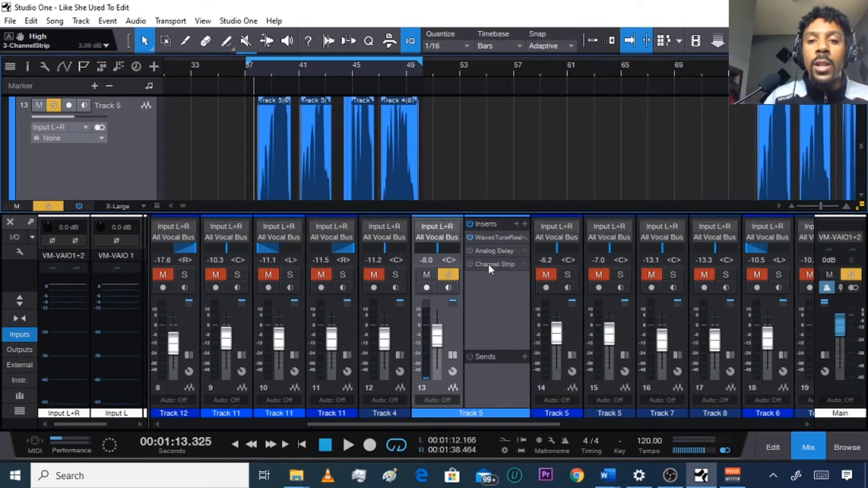
click(493, 264)
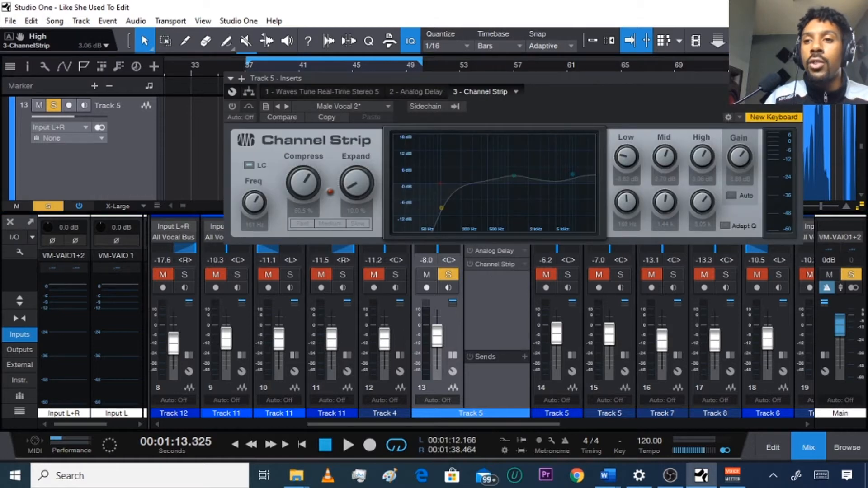
click(846, 447)
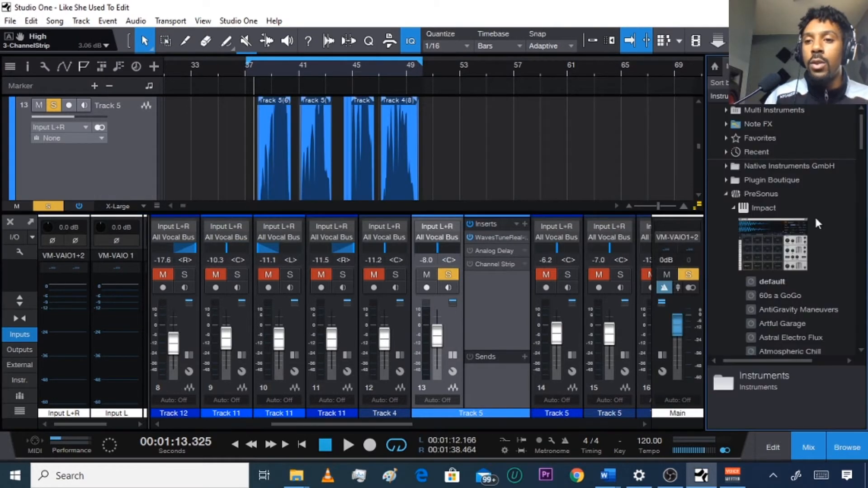
scroll(down, 3)
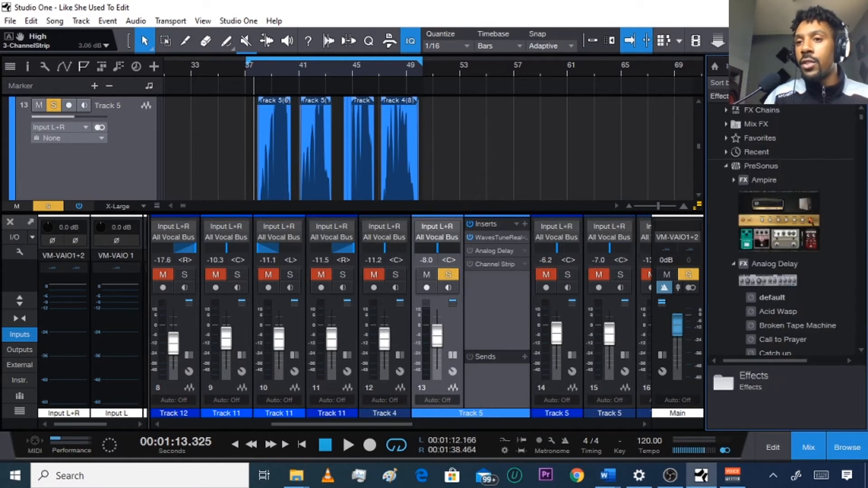
mouse_move(859, 120)
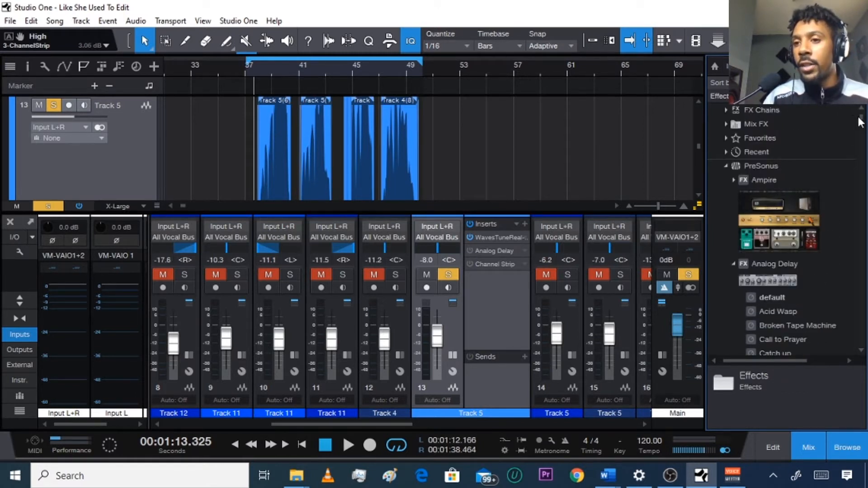
scroll(down, 3)
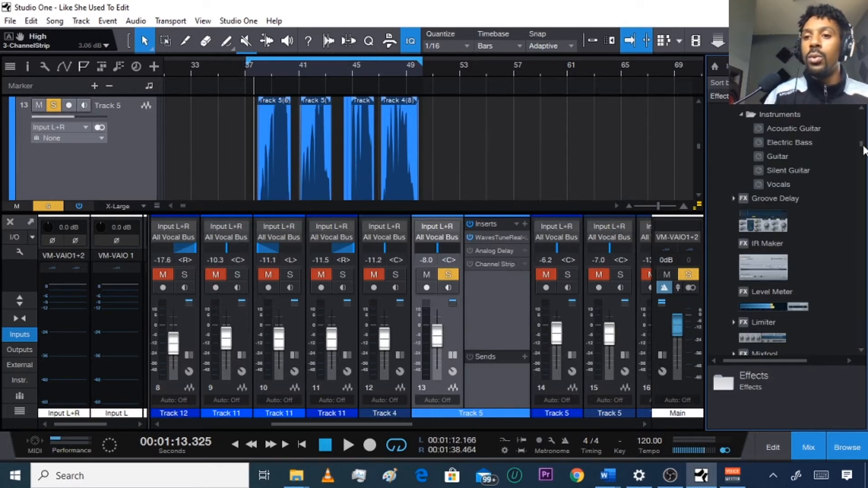
scroll(down, 3)
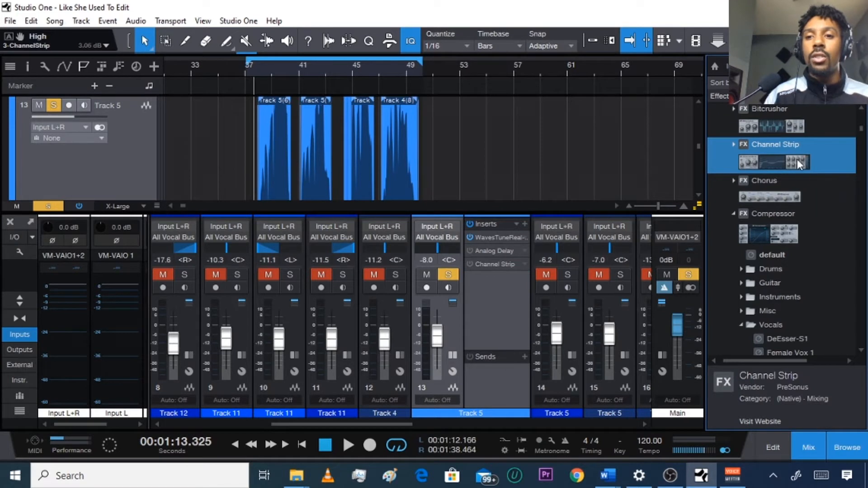
mouse_move(476, 282)
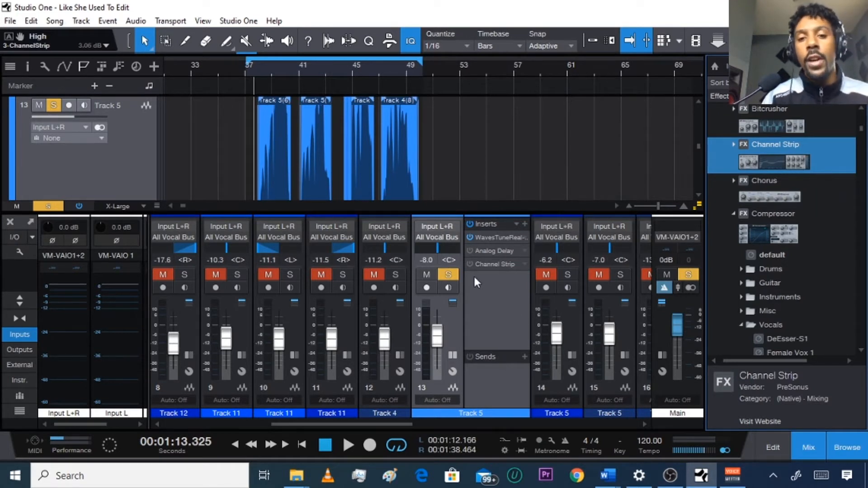
mouse_move(473, 272)
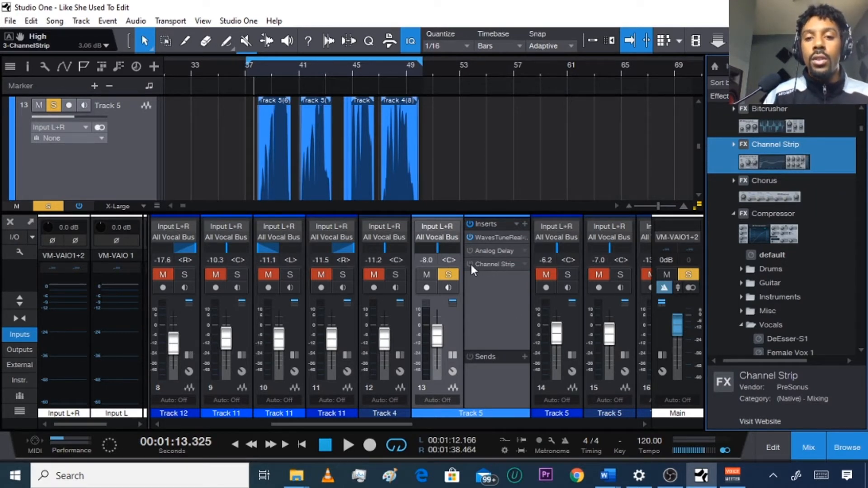
Load the Male Vocal 1 preset on Track 5's Channel Strip from the Vocals folder
click(495, 264)
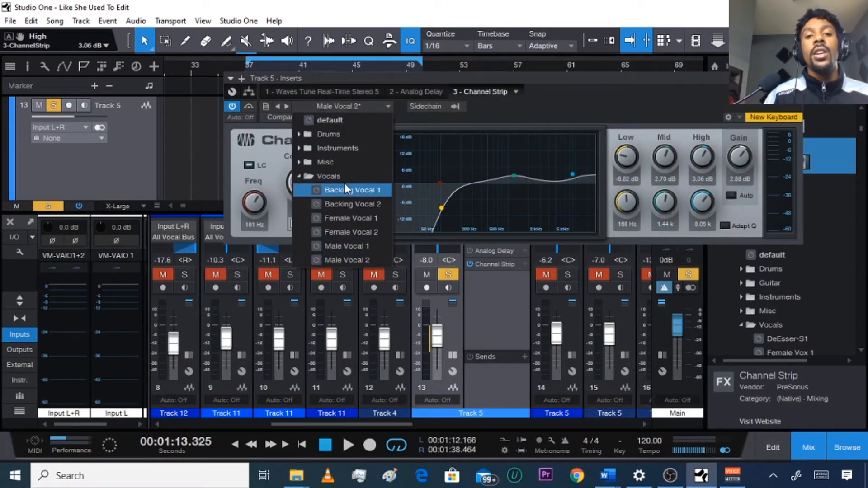
mouse_move(351, 218)
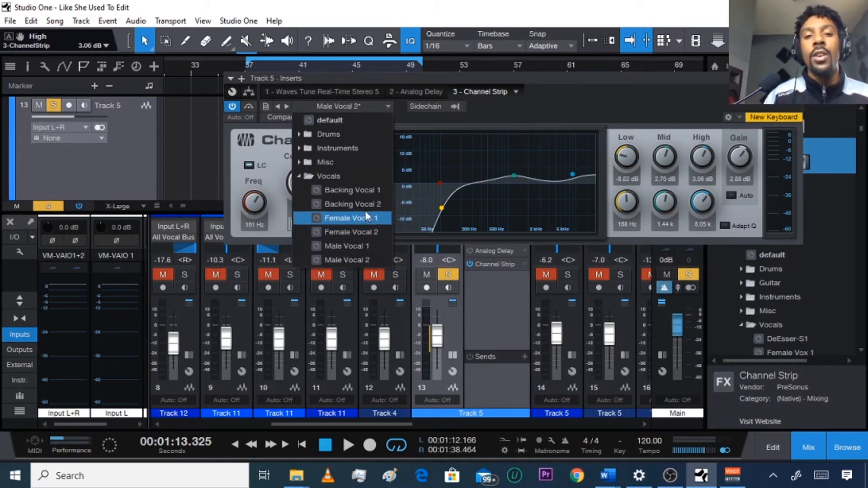
mouse_move(349, 218)
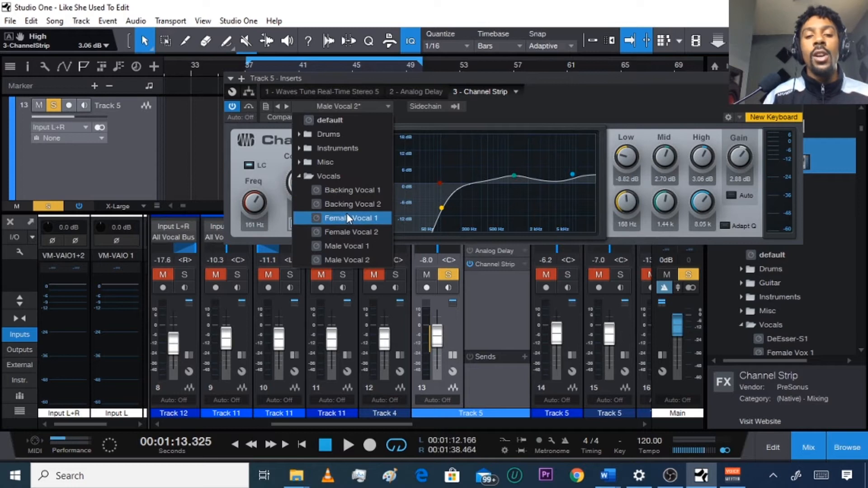
mouse_move(348, 246)
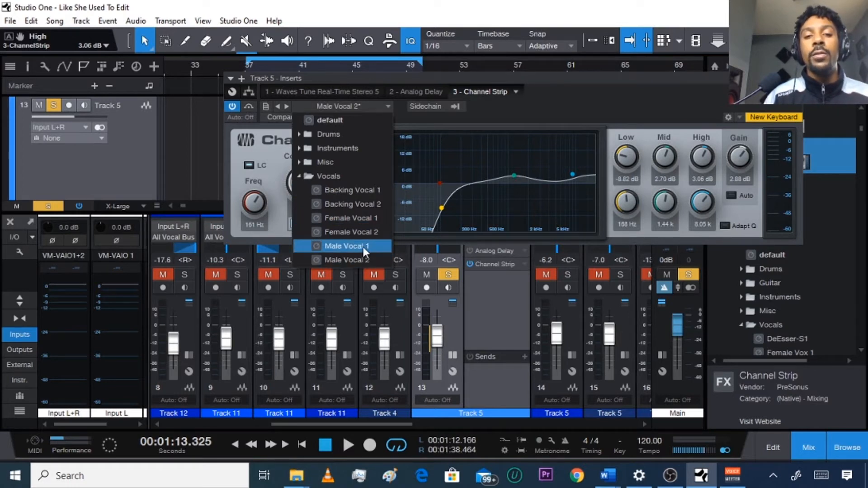
click(347, 246)
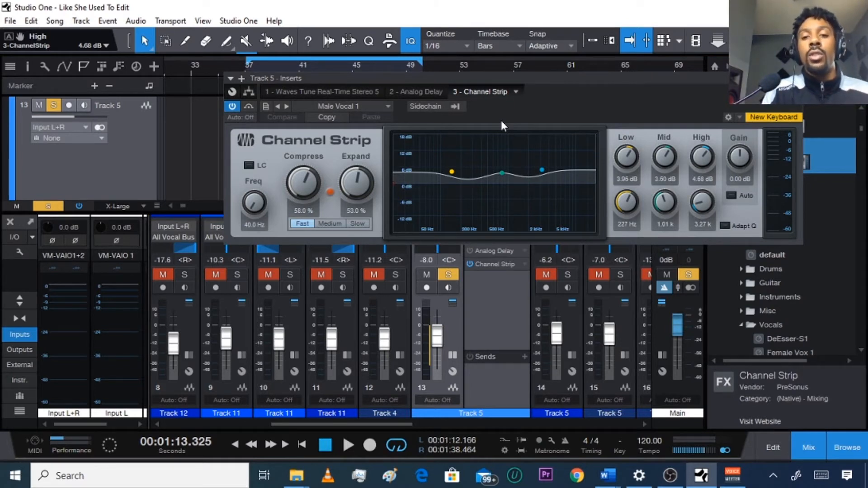
Audition Male Vocal 2 during playback, then switch the Channel Strip to the Female Vocal 2 preset
click(348, 445)
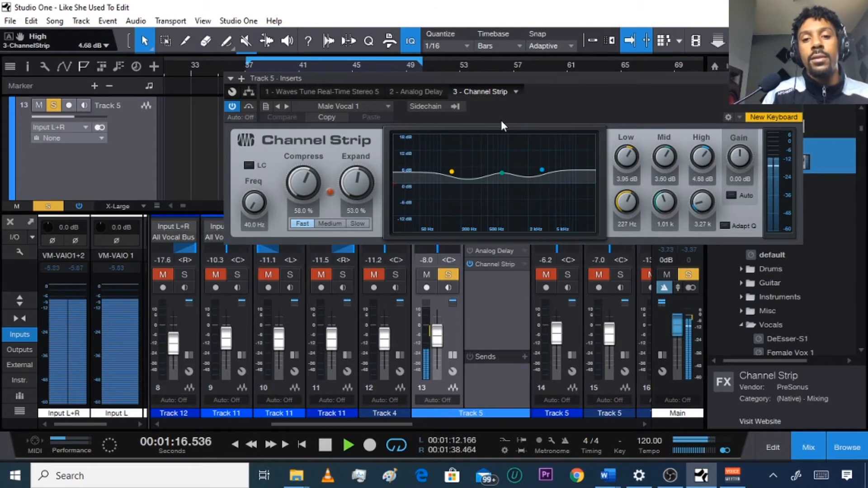
mouse_move(709, 97)
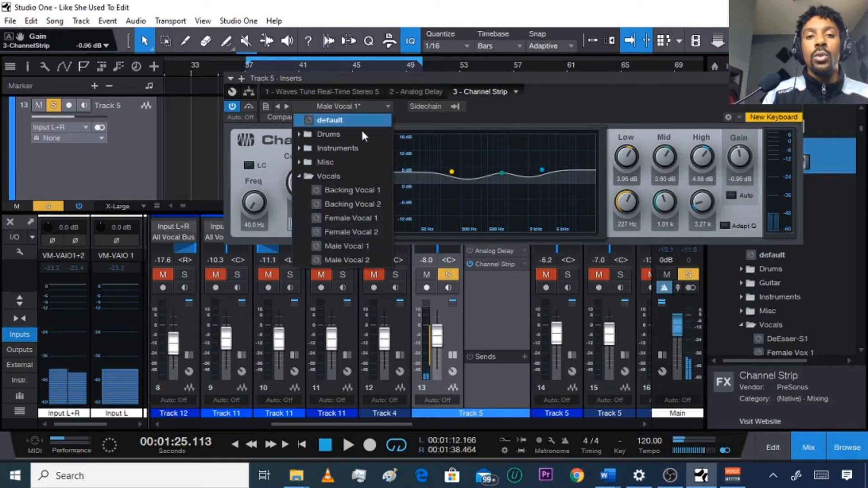
click(349, 260)
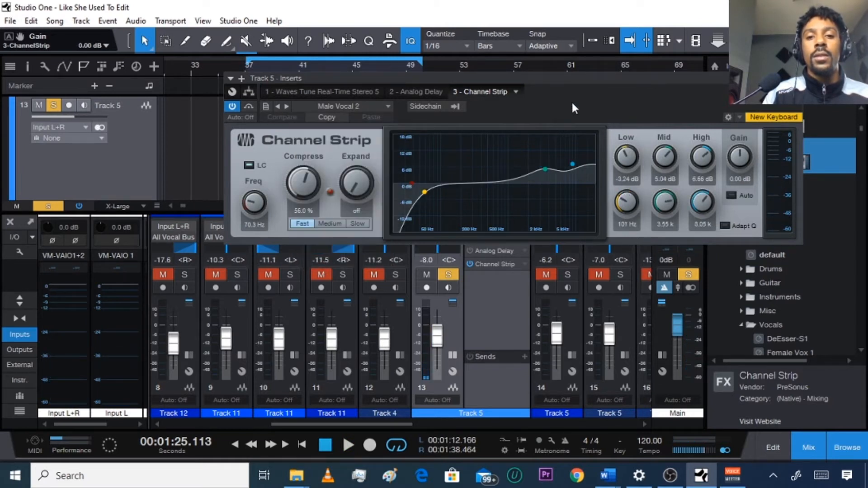
click(348, 445)
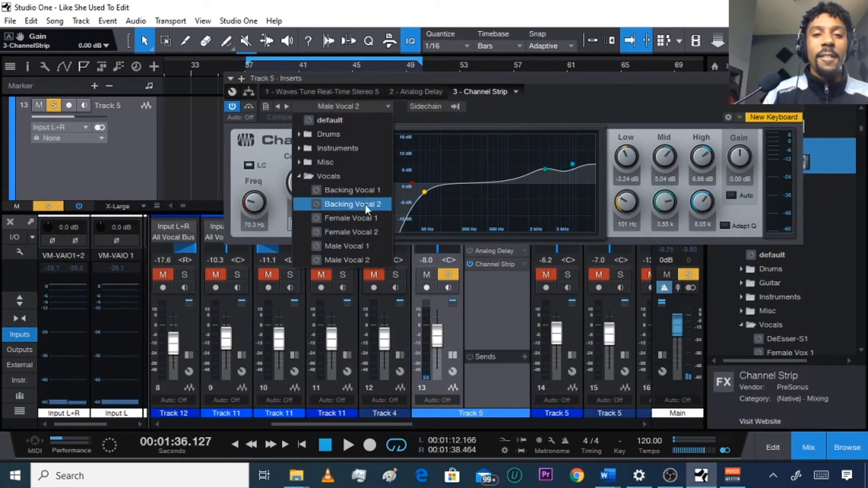
click(347, 218)
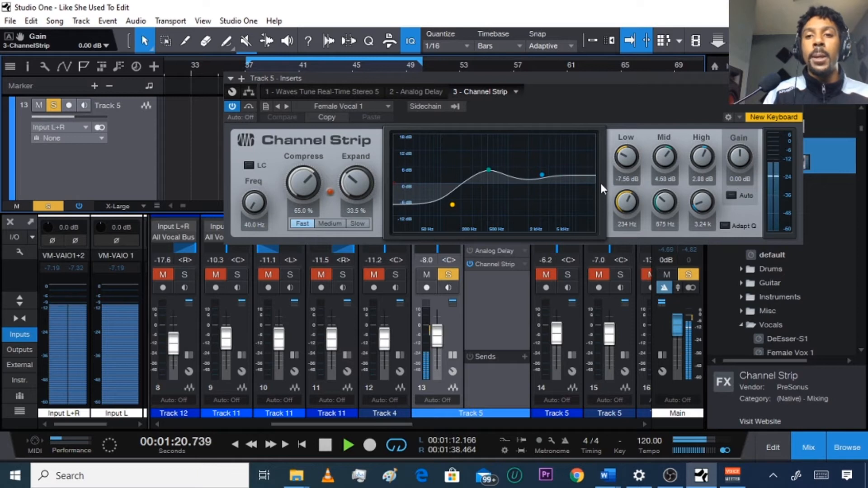
click(344, 105)
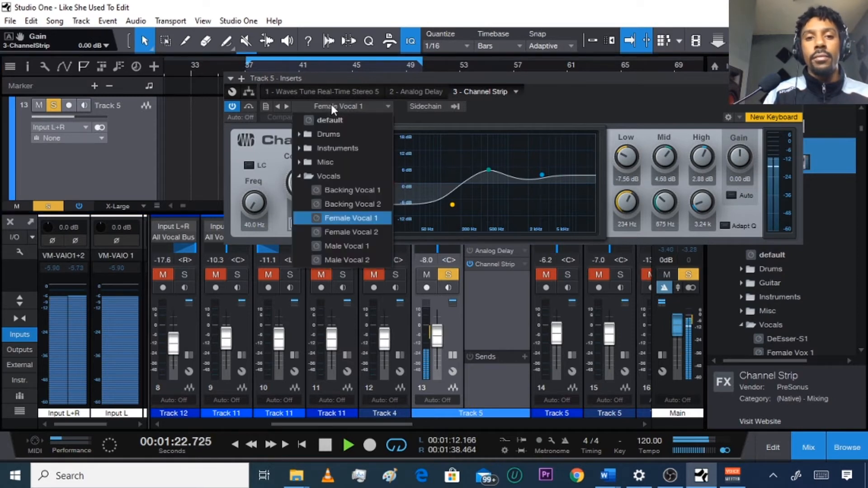
click(351, 232)
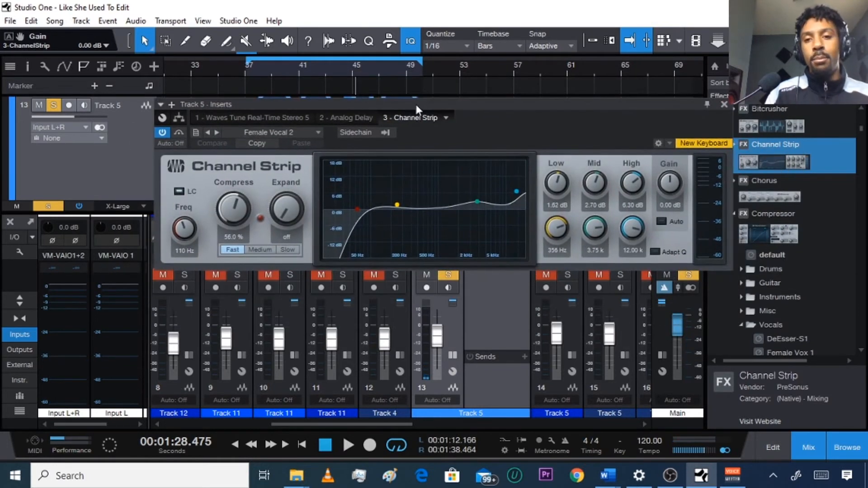
mouse_move(305, 196)
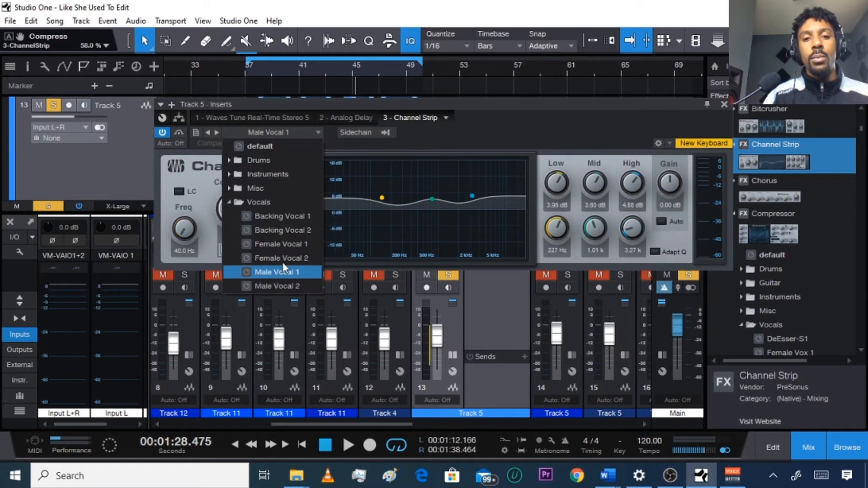
Return to the Male Vocal 2 preset with compressor speed Fast and the expander off
click(276, 286)
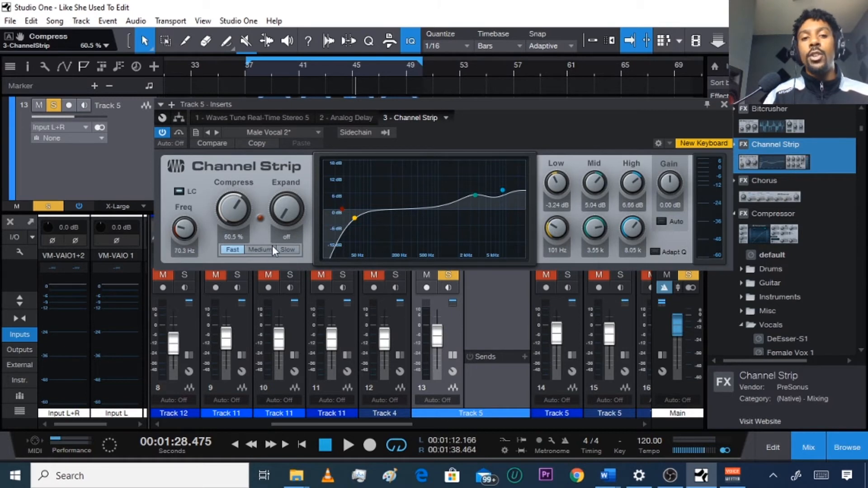
click(232, 250)
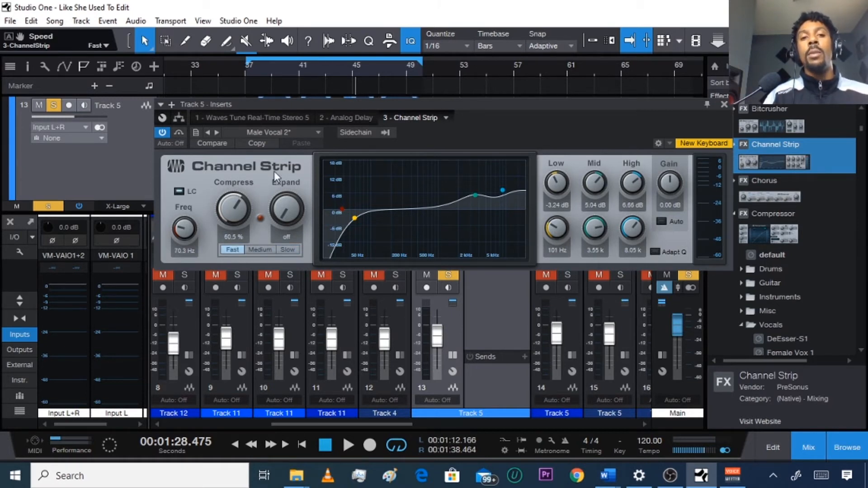
mouse_move(307, 140)
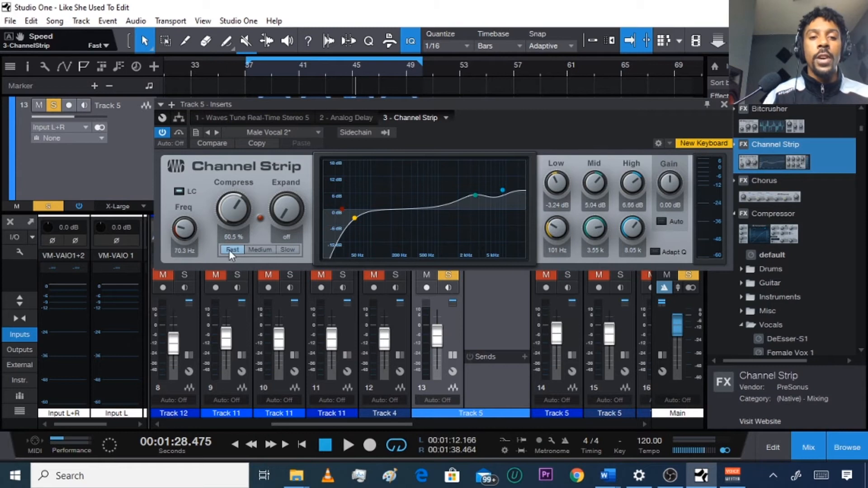
mouse_move(287, 214)
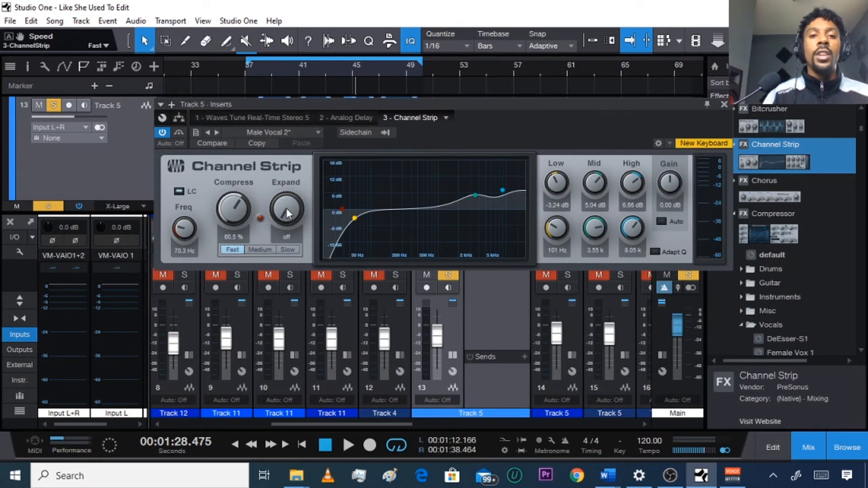
mouse_move(824, 224)
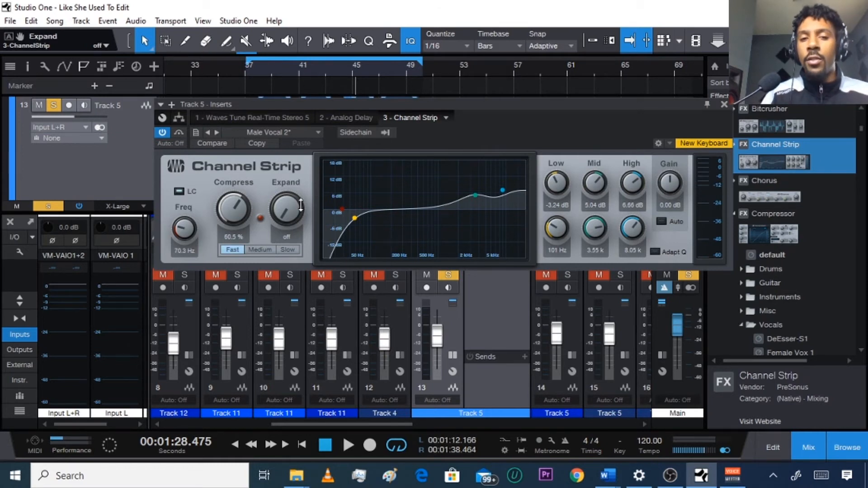
mouse_move(285, 209)
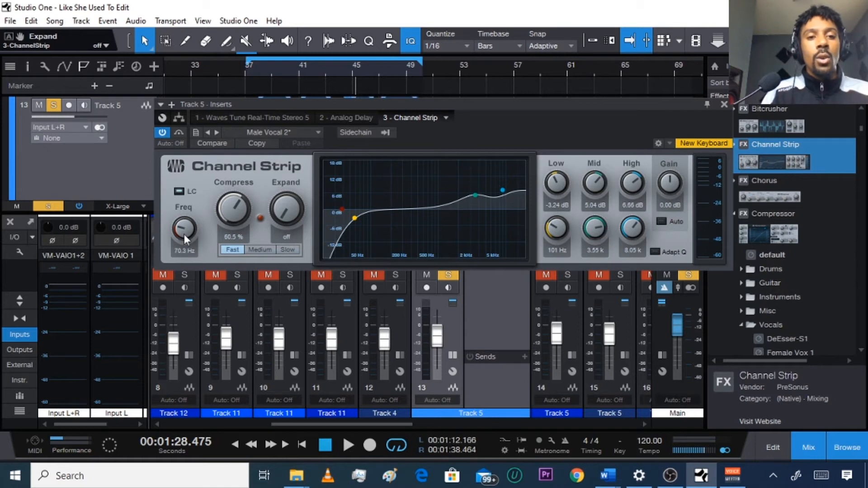
Raise the low cut to 77.1 Hz, bypass it to compare, and leave it switched on
drag(185, 230, 188, 224)
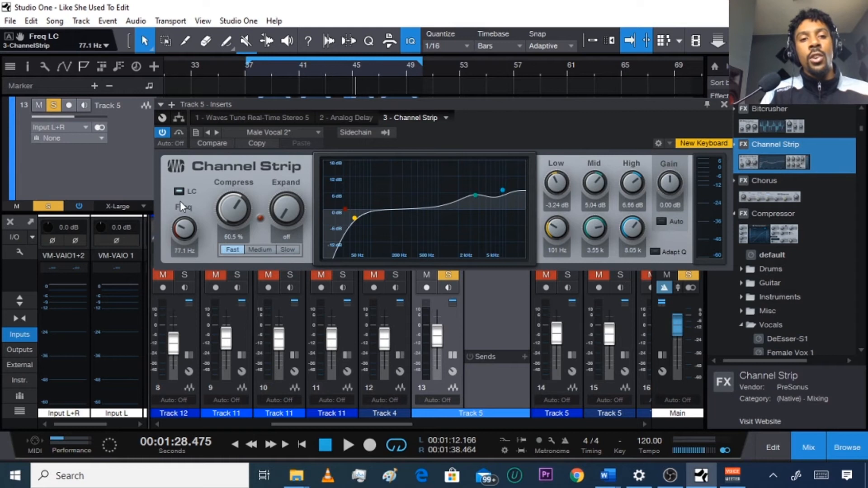
click(180, 191)
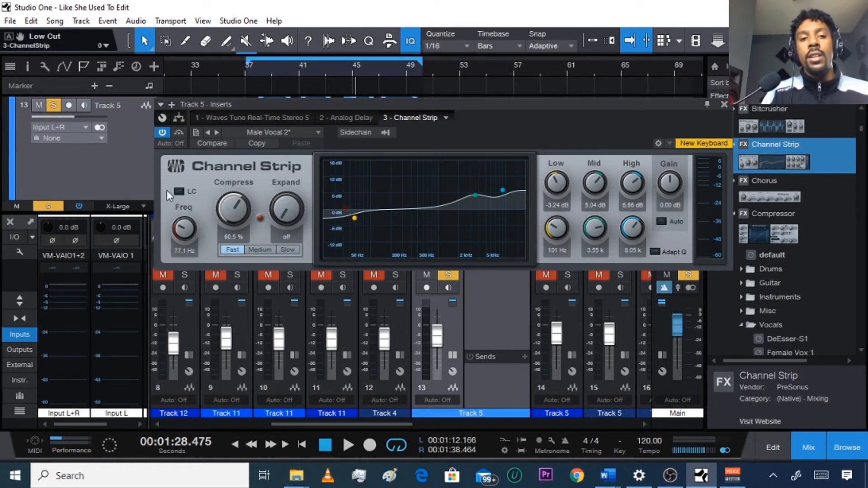
click(180, 192)
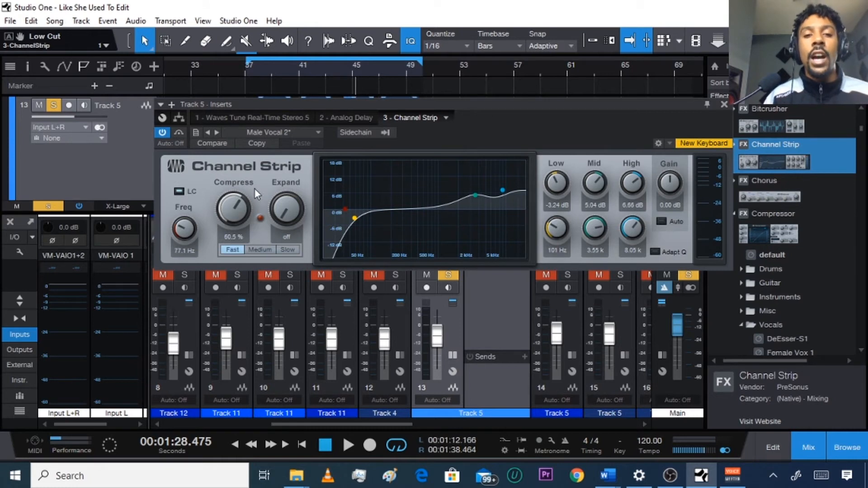
mouse_move(440, 208)
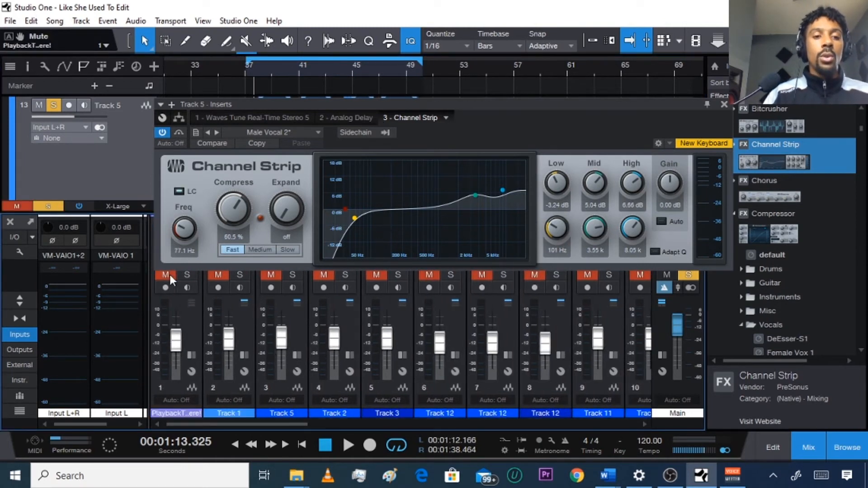
Move the low cut to 117 Hz and cut the Low band to -9.18 dB at 164 Hz
scroll(right, 3)
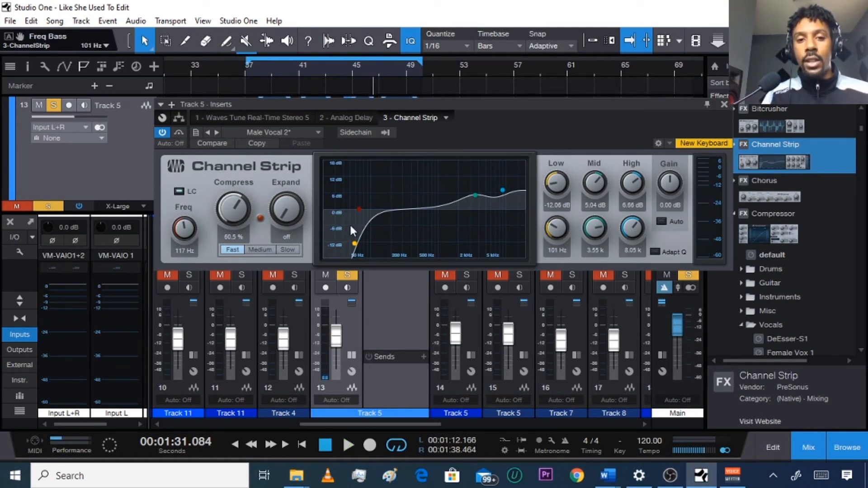
mouse_move(562, 237)
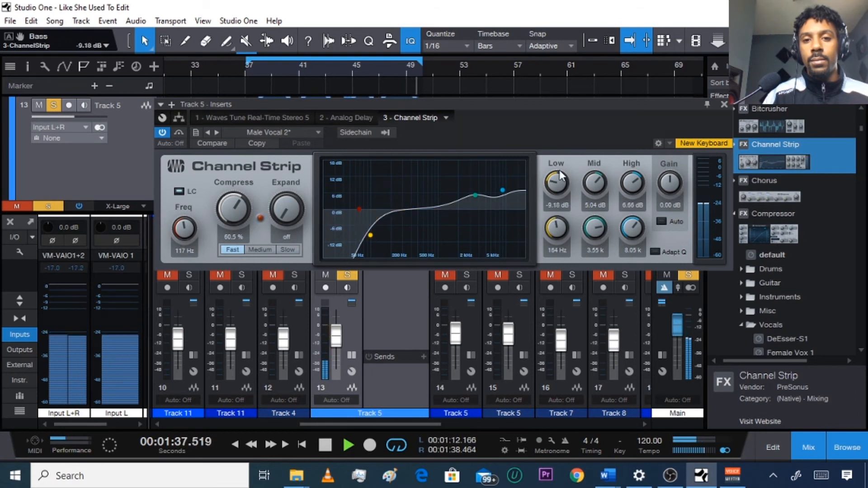
Set Mid to 2.88 dB at 2.22 kHz, High to 6.30 dB at 5.62 kHz, compression 64%
click(349, 445)
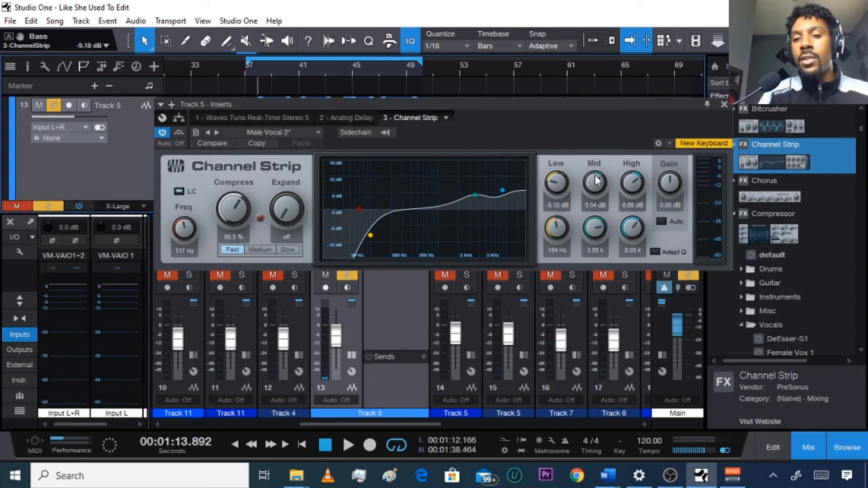
mouse_move(596, 188)
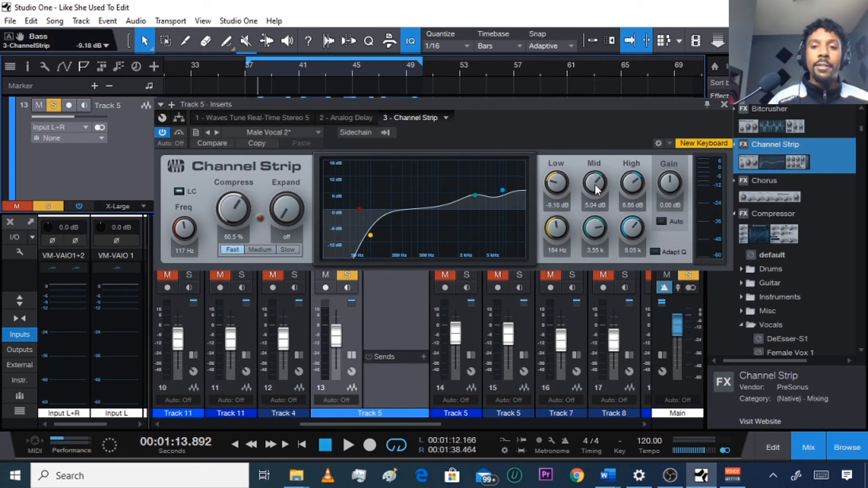
mouse_move(563, 219)
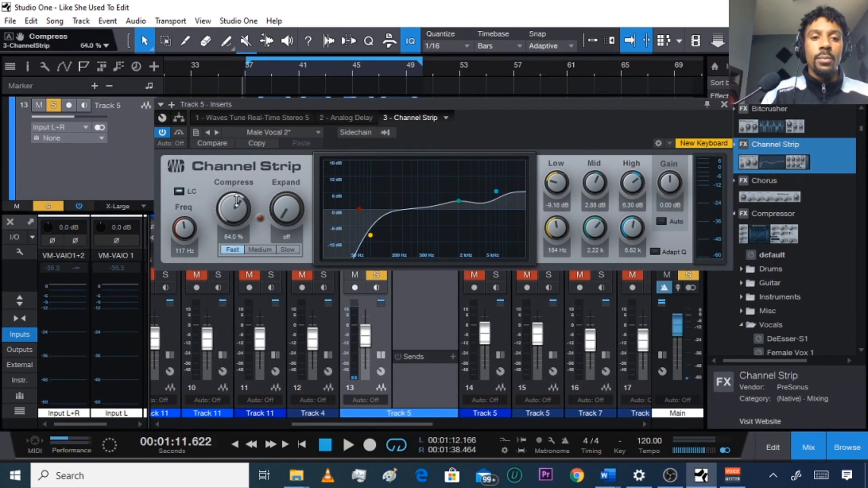
Nudge compression to 64.5% and add 1.20 dB of output gain
click(348, 445)
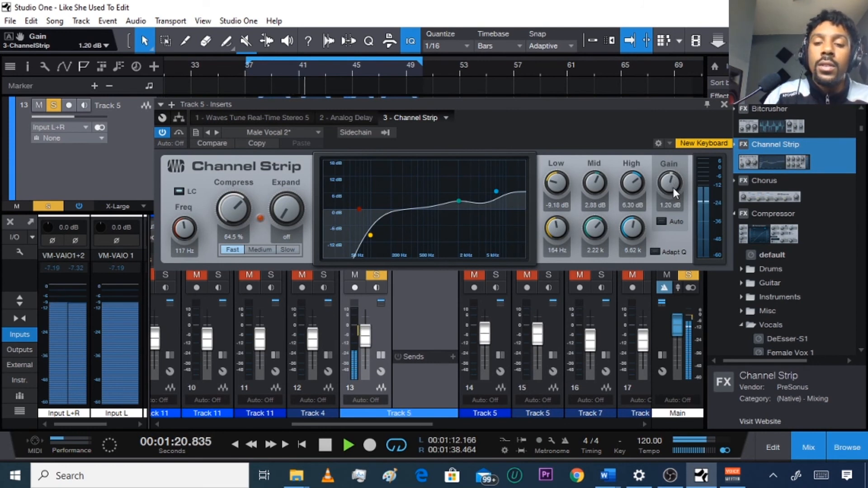
Compare EQ auto gain, leave it off, and close the Track 5 inserts window
click(667, 221)
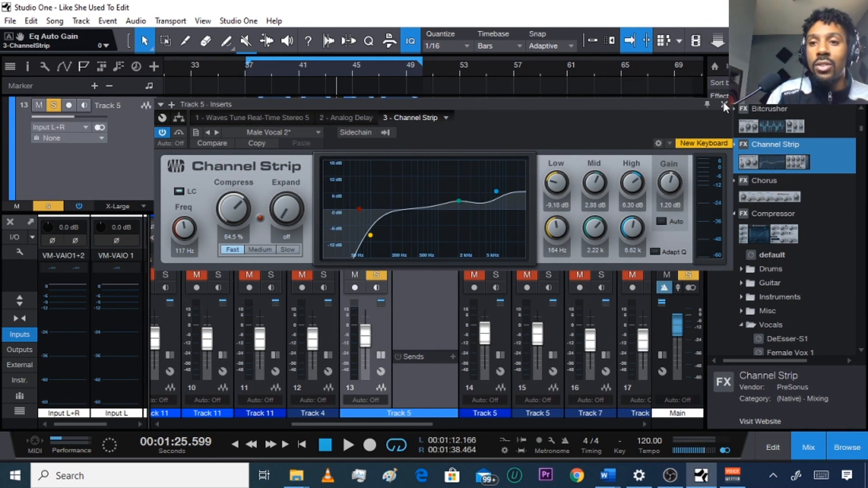
click(724, 106)
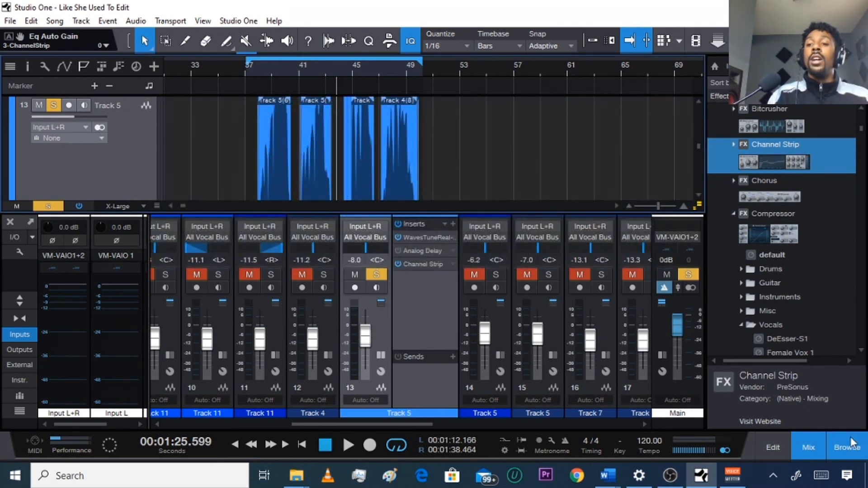